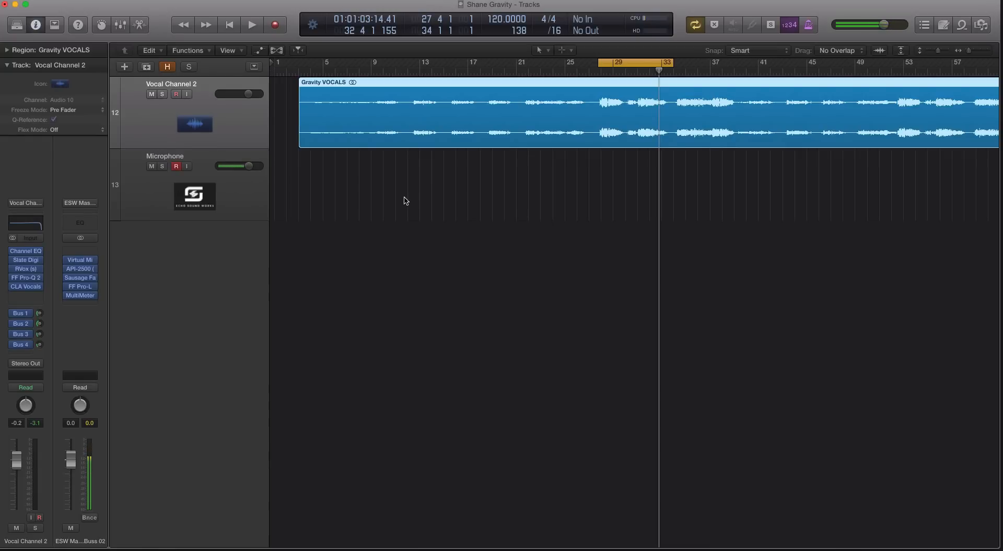
Step: Toggle record-arm on the Microphone track until it stays armed
{"action": "left_click", "coordinate": [176, 166]}
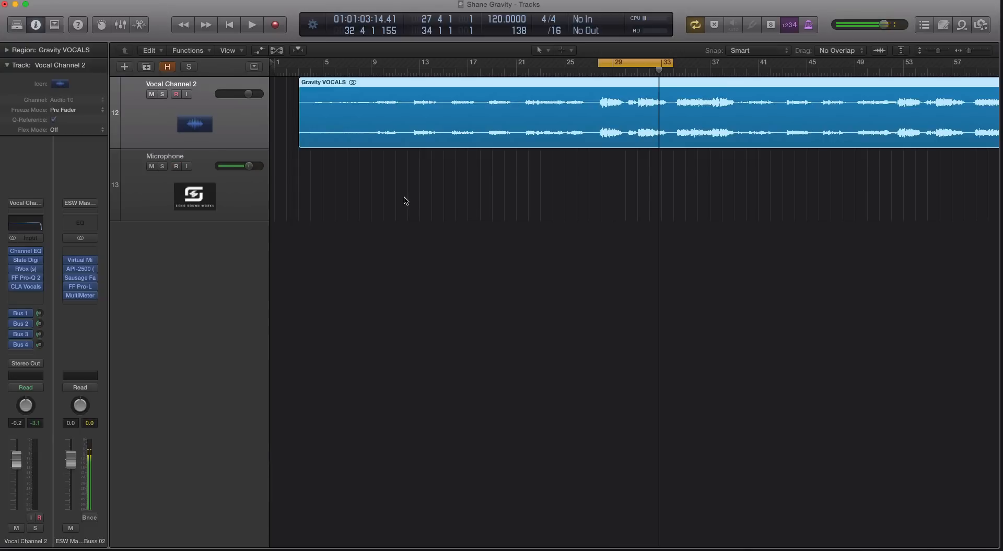
{"action": "left_click", "coordinate": [176, 165]}
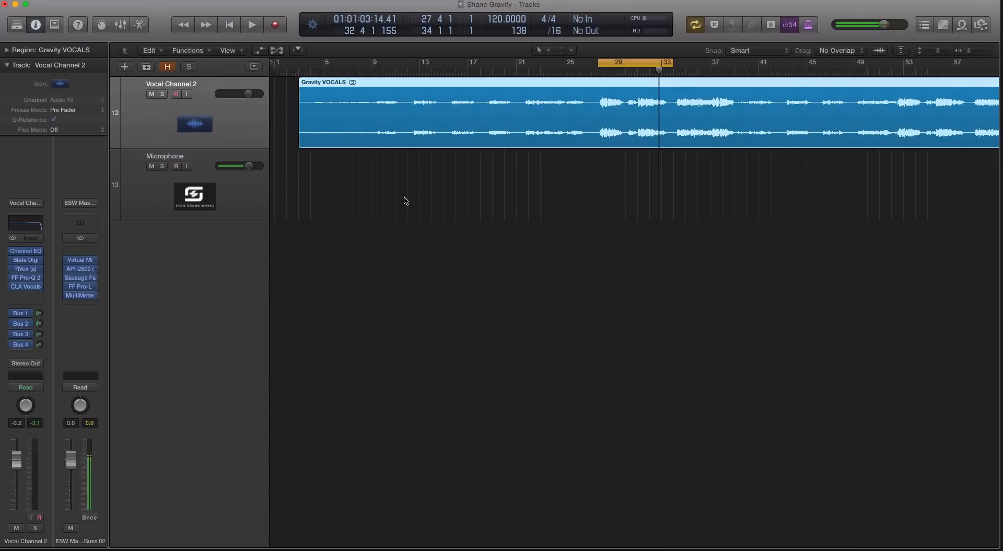
{"action": "left_click", "coordinate": [176, 166]}
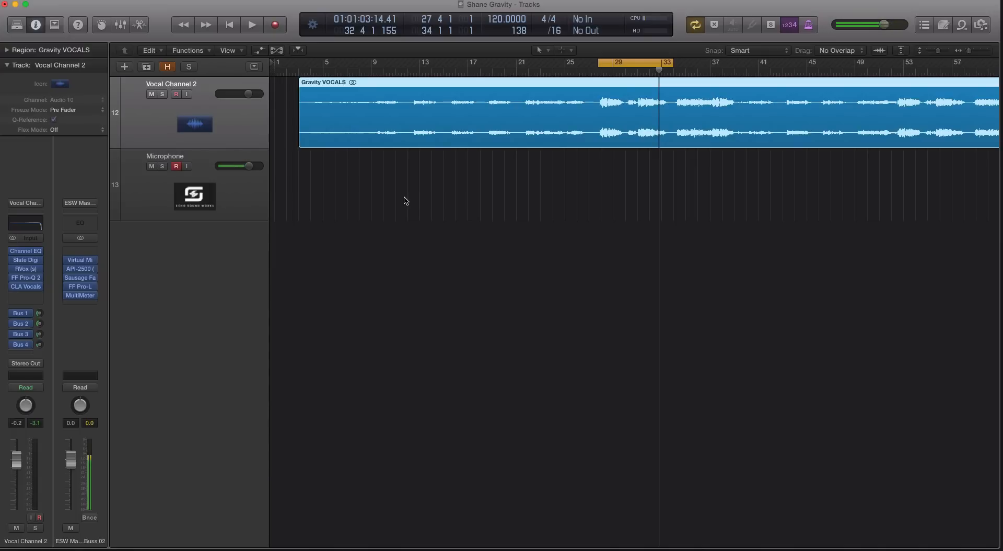
{"action": "left_click", "coordinate": [177, 166]}
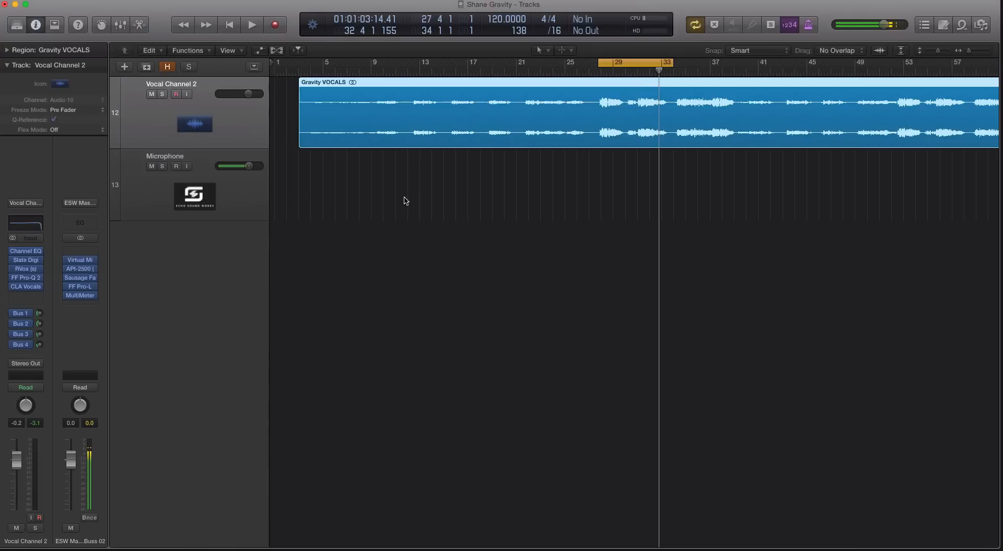
{"action": "left_click", "coordinate": [176, 165]}
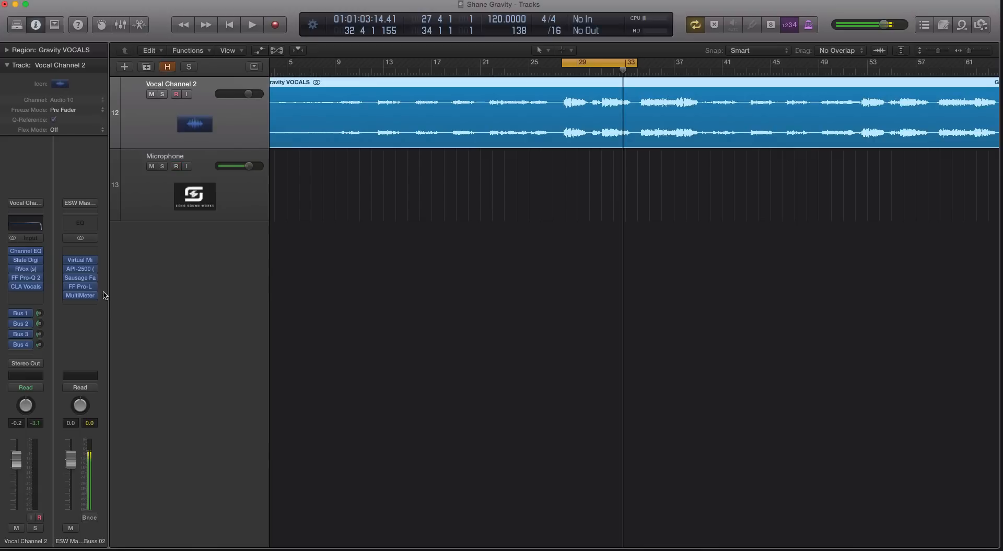
{"action": "mouse_move", "coordinate": [97, 314]}
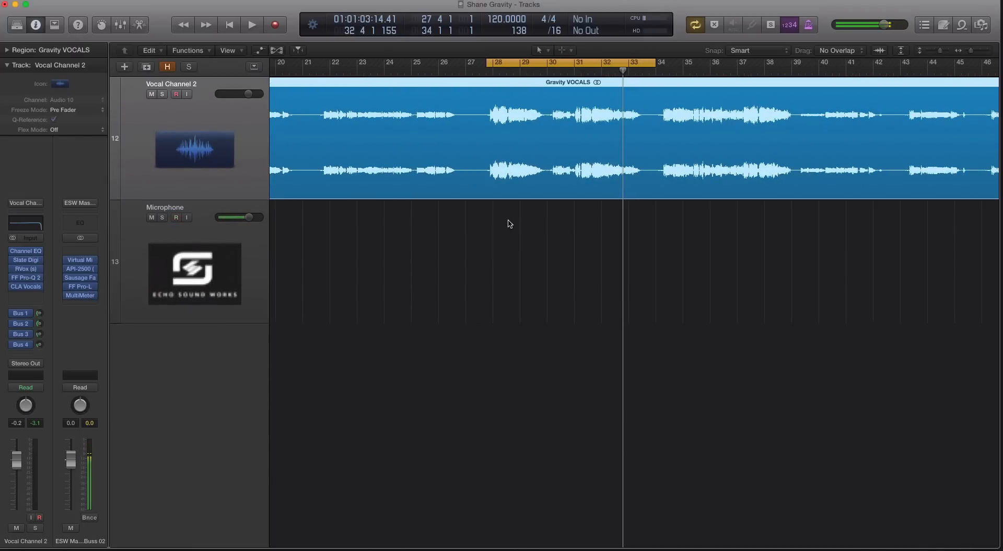
Step: Widen the cycle to bars 27–34 and play the vocal through it
{"action": "left_click", "coordinate": [176, 218]}
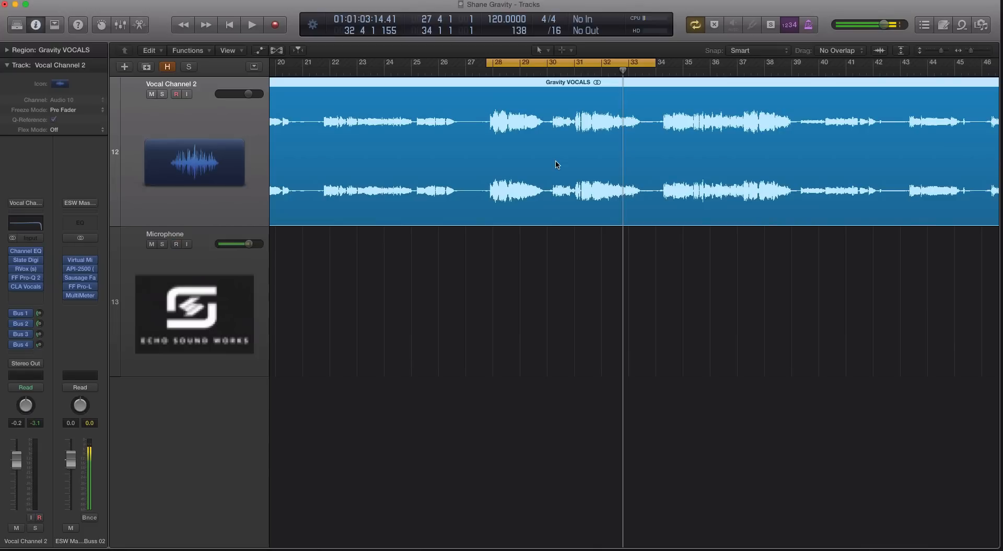
{"action": "left_click", "coordinate": [176, 243]}
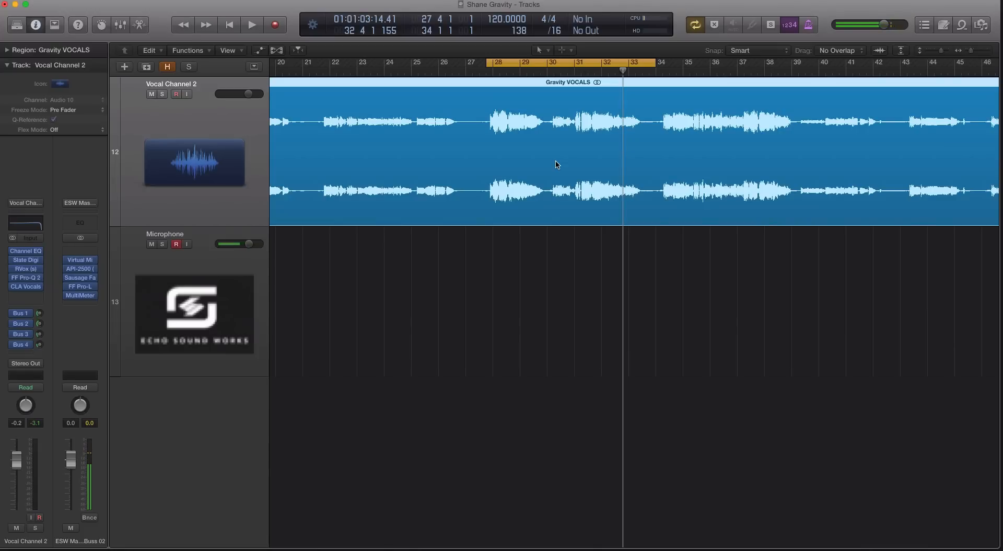
{"action": "mouse_move", "coordinate": [534, 169]}
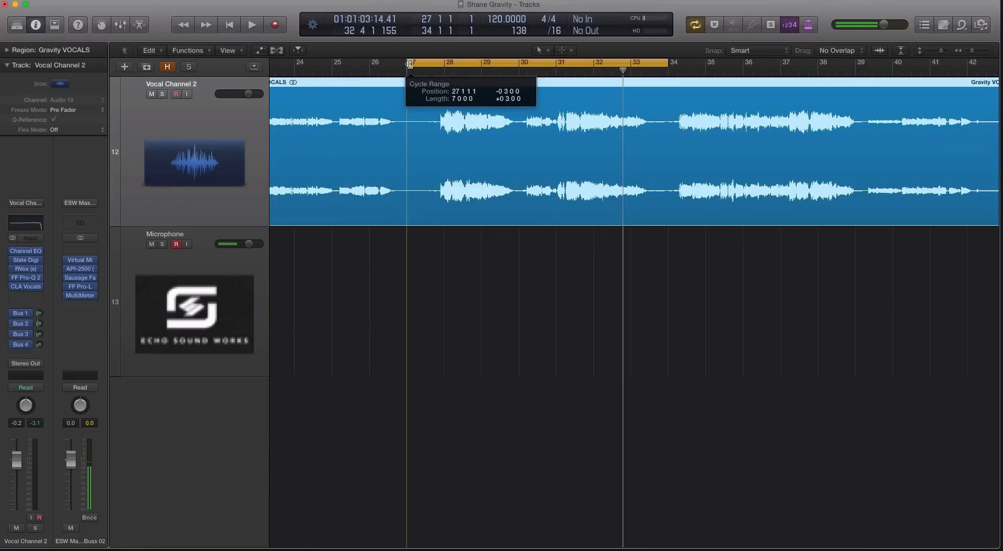
{"action": "left_click", "coordinate": [251, 25]}
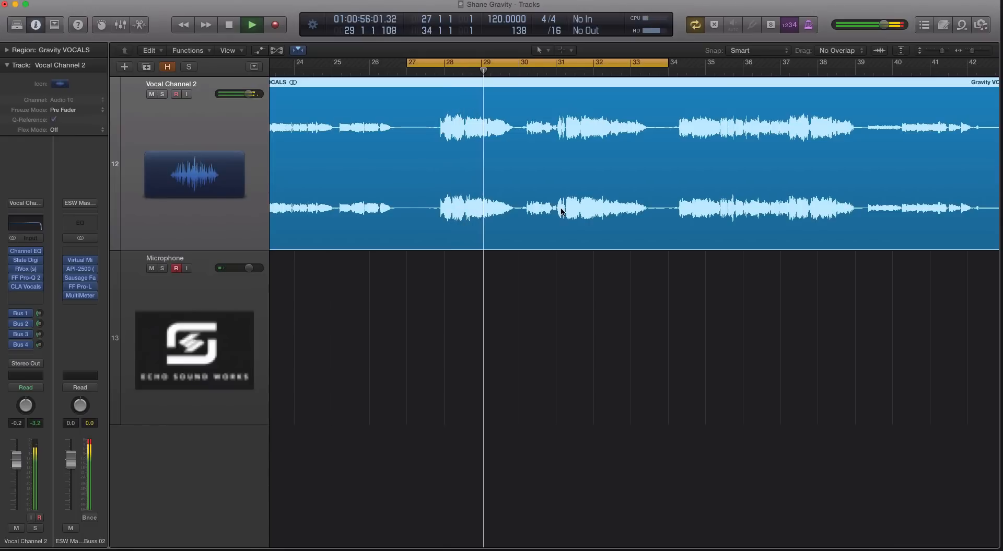
{"action": "left_click", "coordinate": [252, 25]}
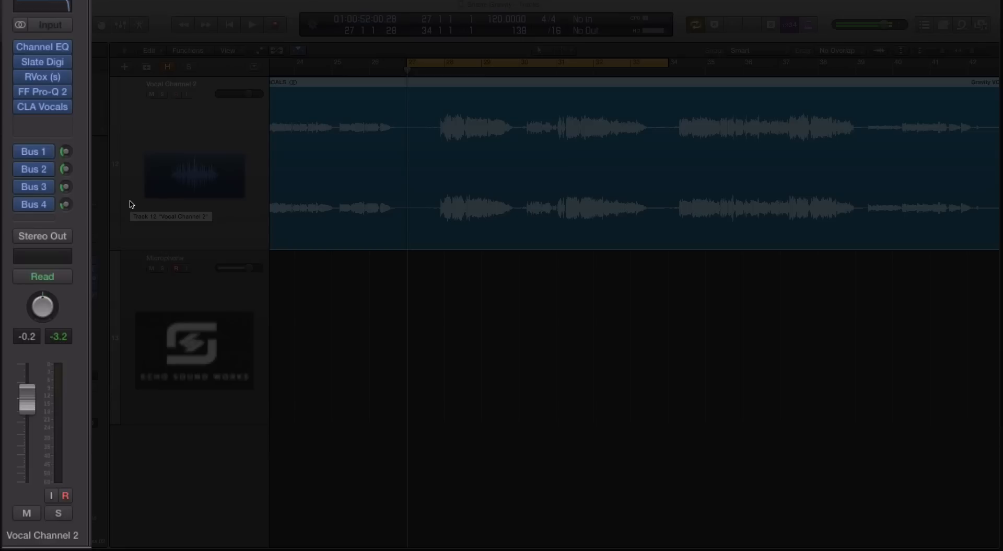
{"action": "mouse_move", "coordinate": [12, 35]}
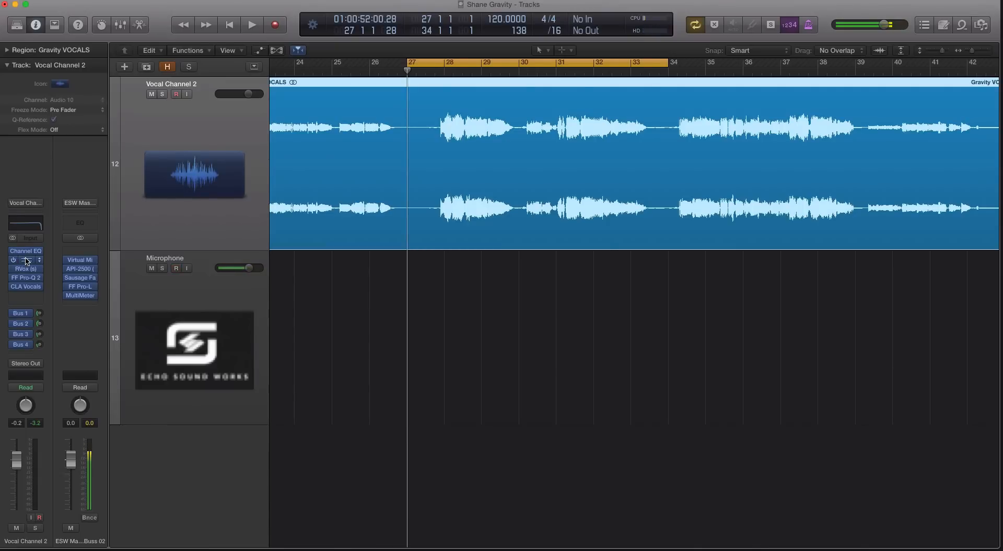
{"action": "left_click", "coordinate": [25, 268]}
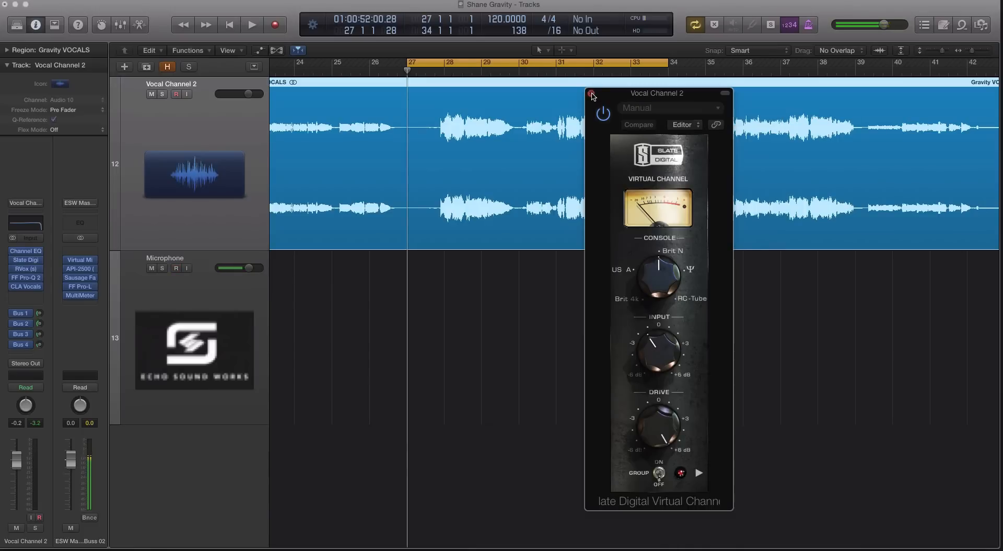
{"action": "left_click", "coordinate": [26, 268]}
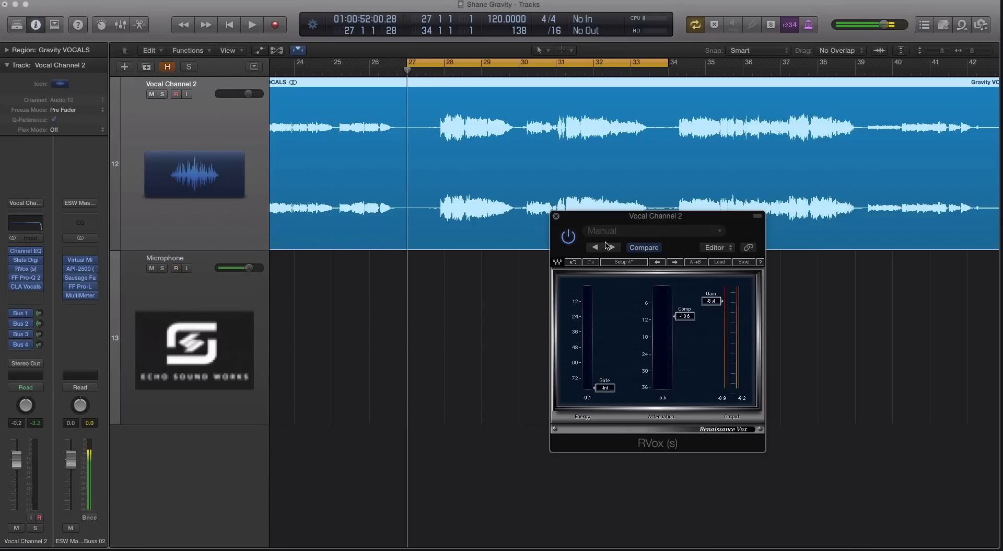
{"action": "left_click", "coordinate": [555, 215]}
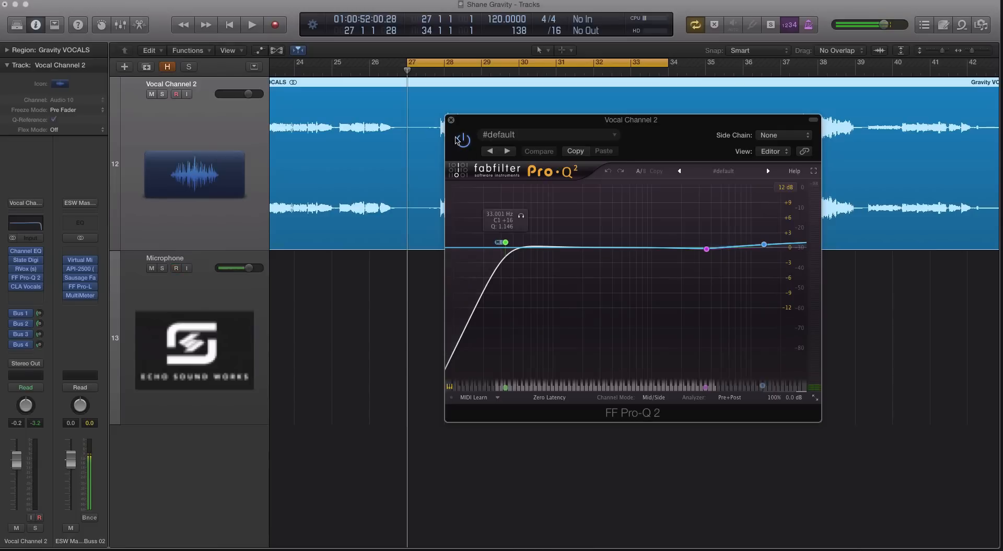
{"action": "left_click", "coordinate": [451, 120]}
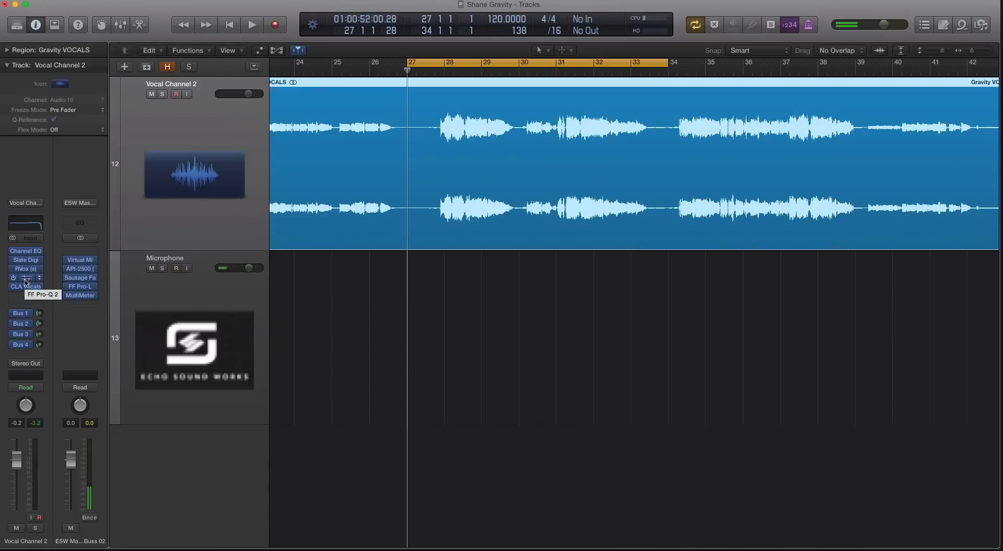
{"action": "left_click", "coordinate": [26, 286]}
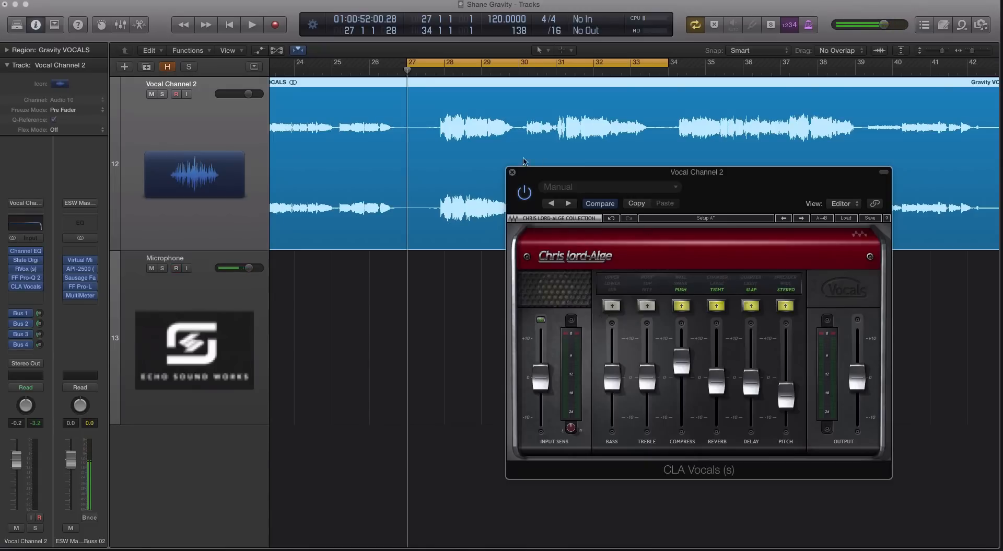
{"action": "left_click", "coordinate": [512, 172]}
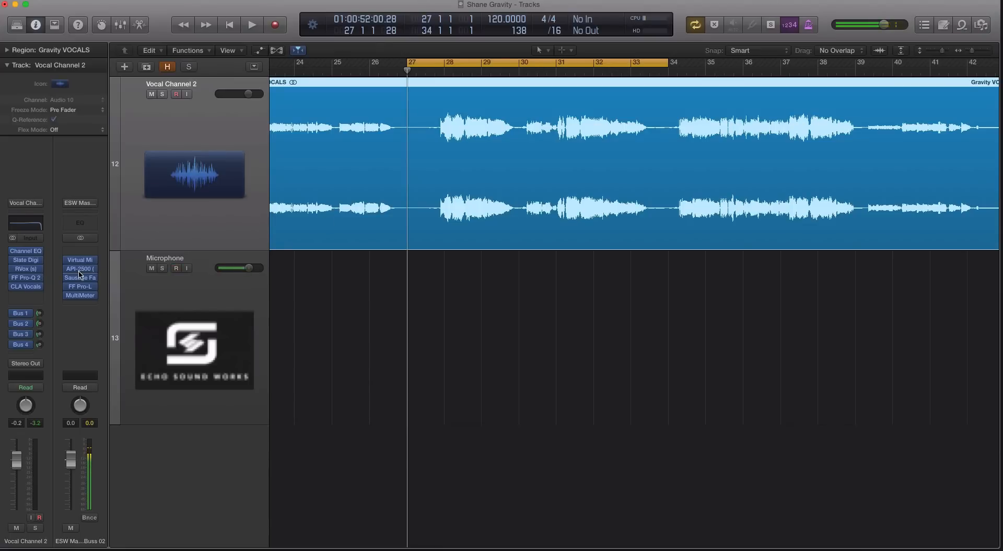
{"action": "left_click", "coordinate": [79, 268]}
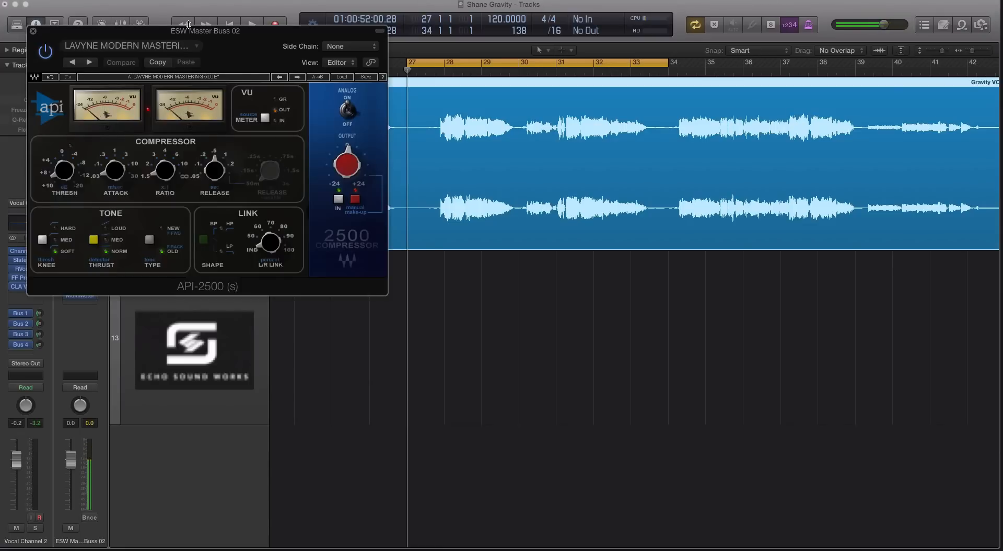
{"action": "left_click", "coordinate": [33, 31]}
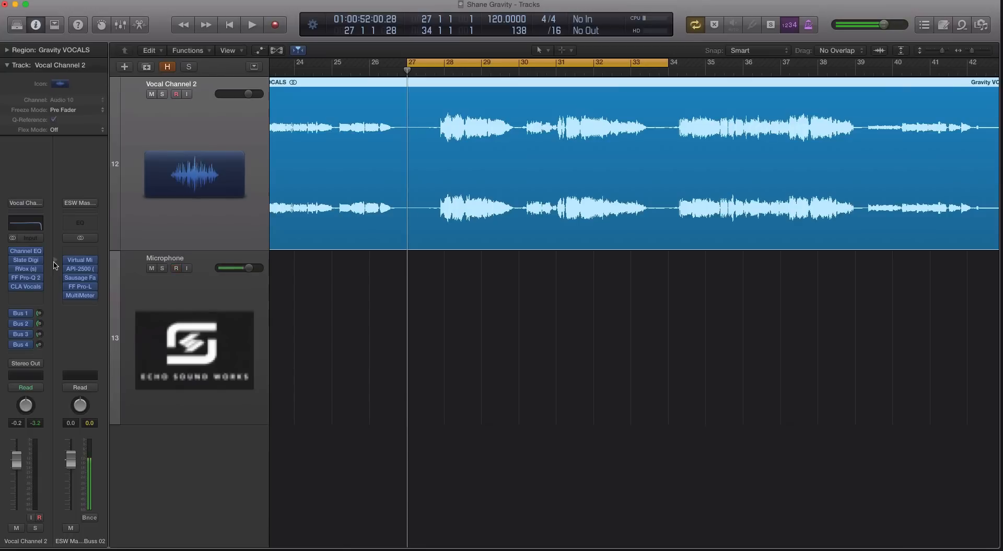
{"action": "left_click", "coordinate": [177, 268]}
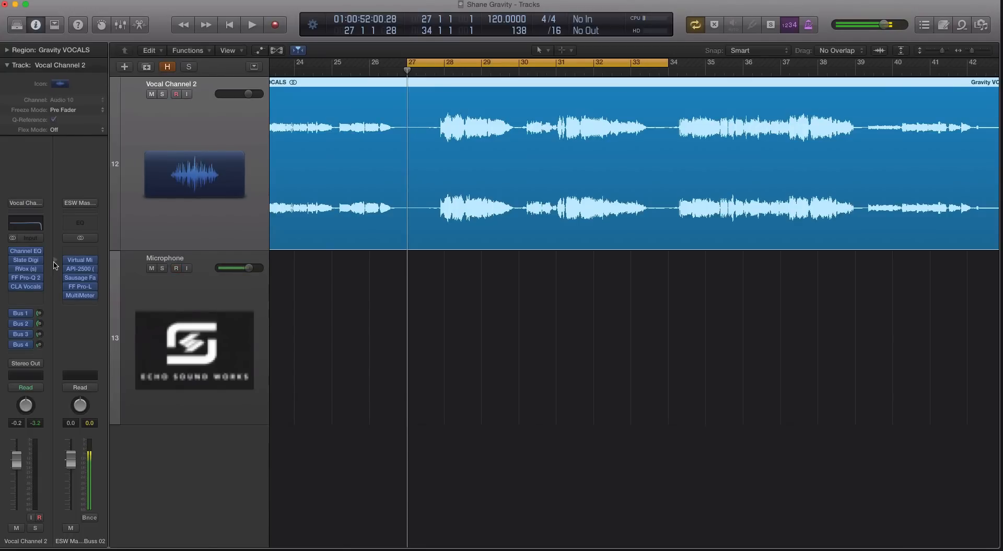
{"action": "left_click", "coordinate": [176, 267]}
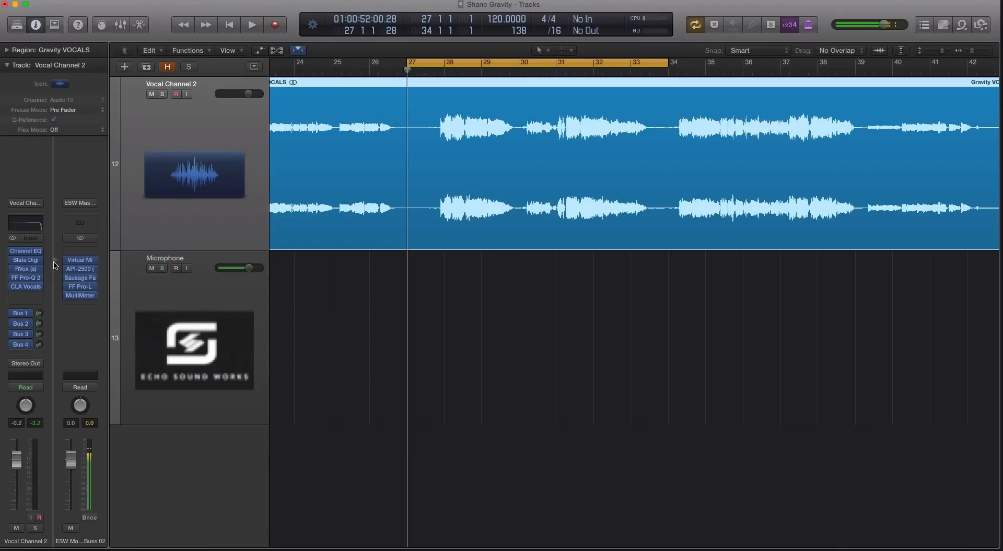
{"action": "left_click", "coordinate": [176, 268]}
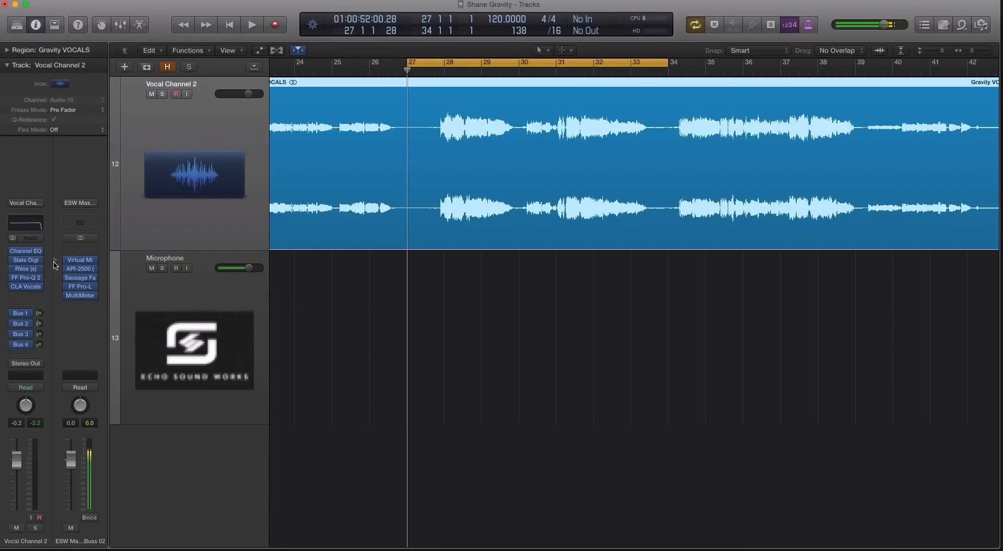
{"action": "left_click", "coordinate": [176, 268]}
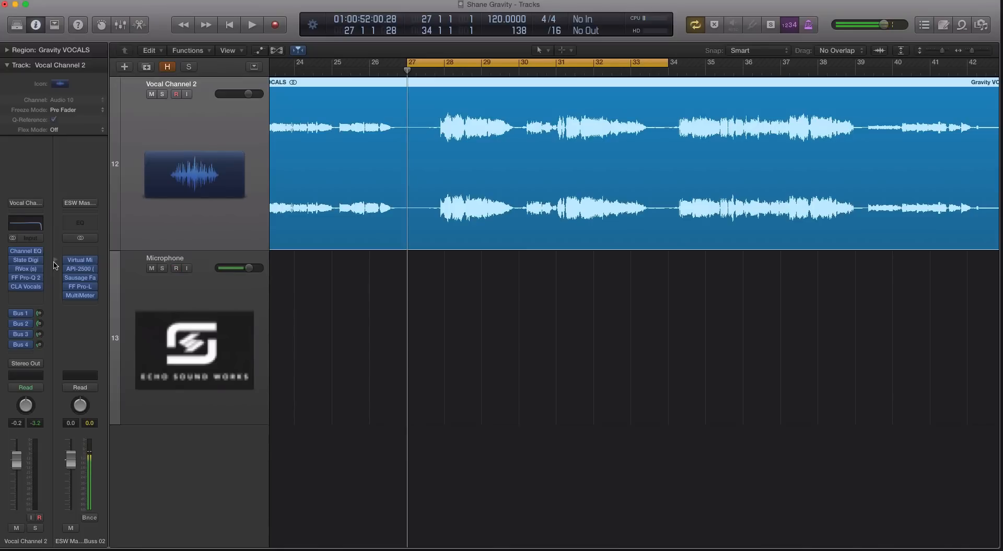
{"action": "left_click", "coordinate": [176, 267]}
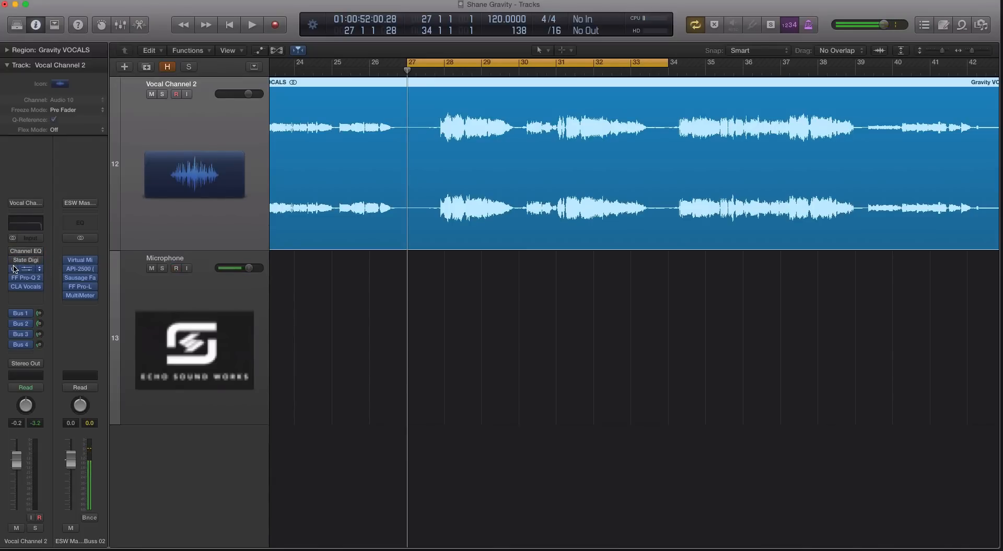
Step: Bypass vocal plug-ins, move cycle start to 27 4 1 1, play, and re-enable sends
{"action": "left_click", "coordinate": [25, 269]}
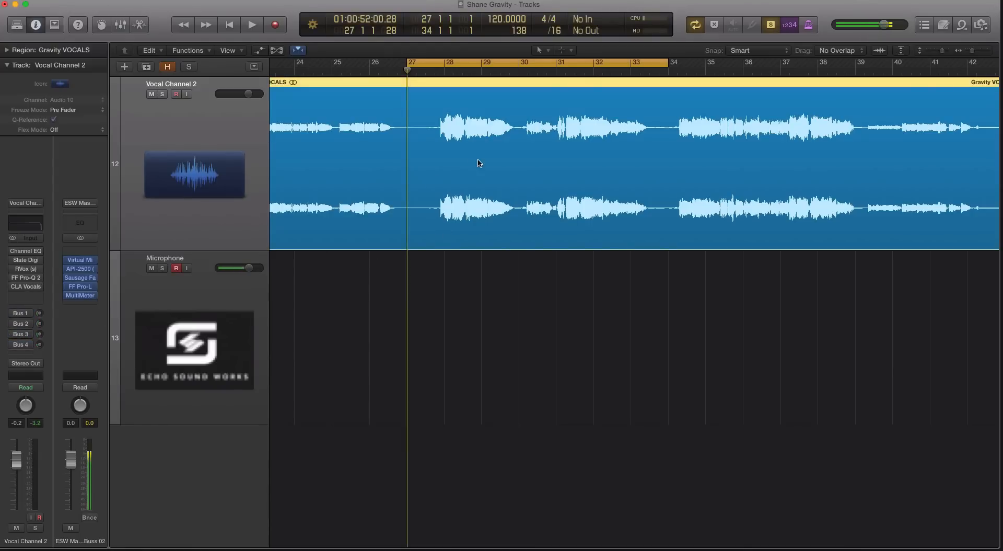
{"action": "left_click_drag", "start_coordinate": [409, 62], "coordinate": [448, 63]}
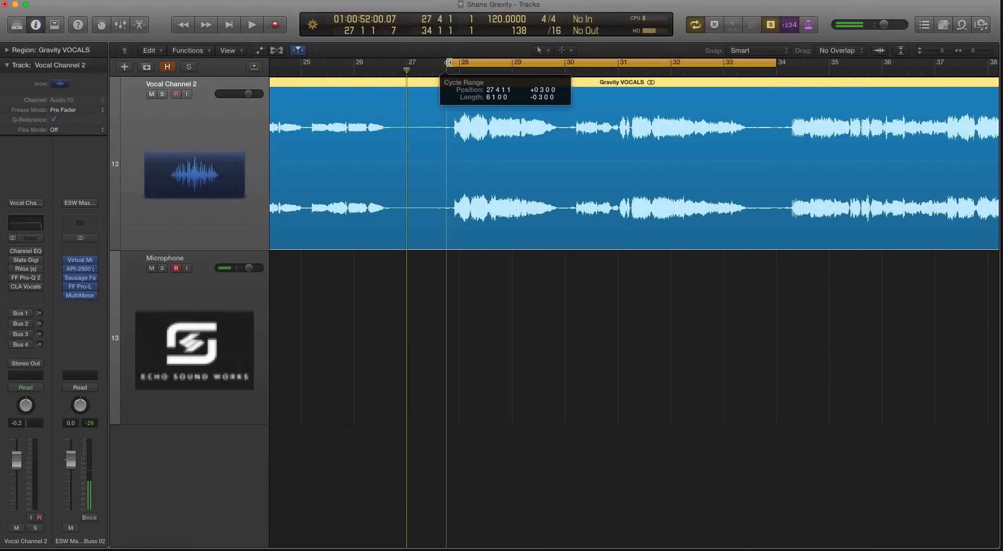
{"action": "left_click", "coordinate": [251, 24]}
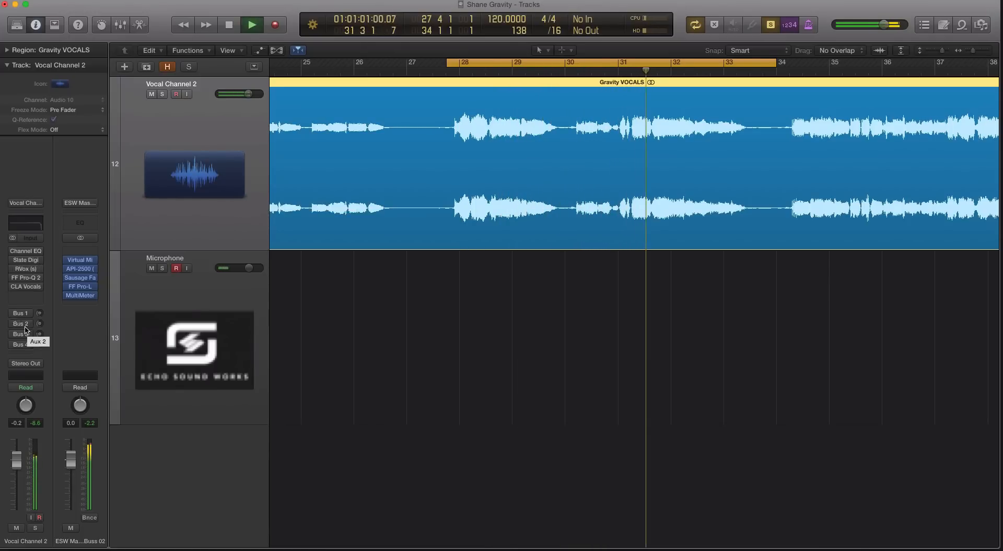
{"action": "left_click", "coordinate": [80, 295]}
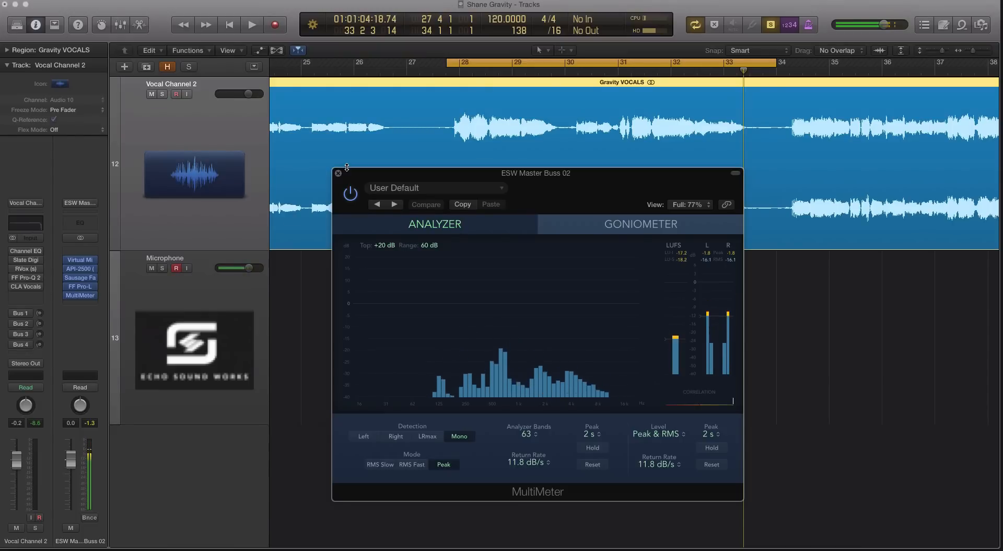
Step: Drag the MultiMeter window aside, off the waveform display
{"action": "left_click_drag", "start_coordinate": [535, 173], "coordinate": [612, 226]}
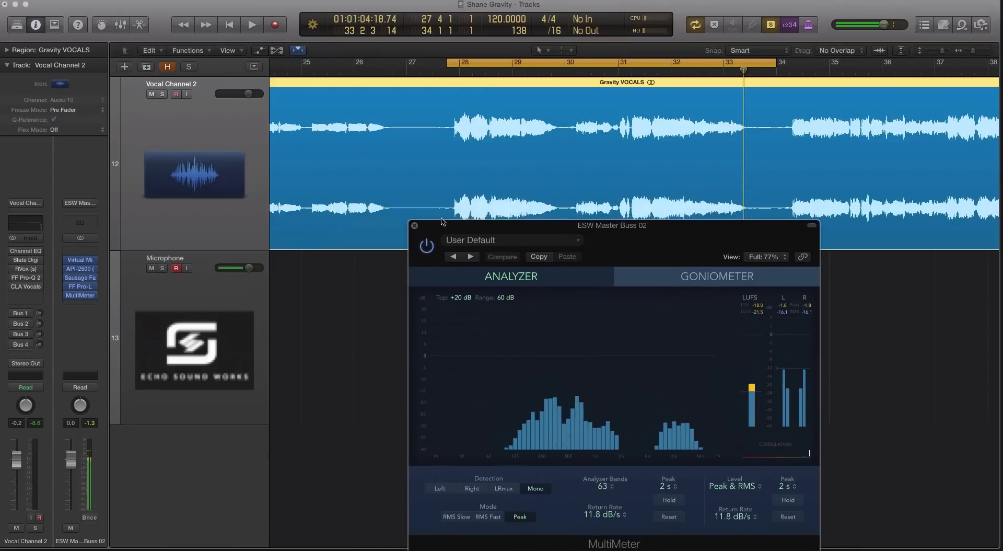
{"action": "left_click_drag", "start_coordinate": [612, 226], "coordinate": [617, 206]}
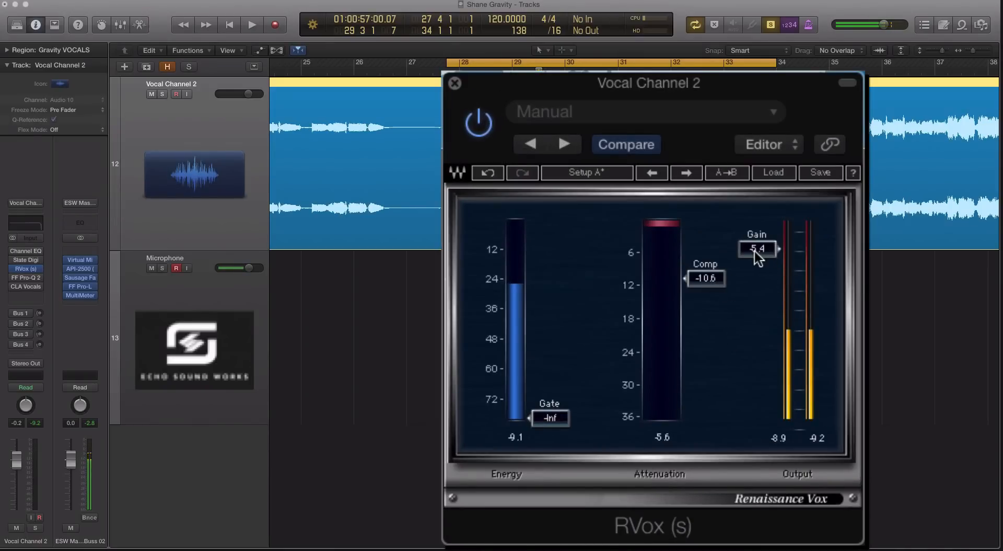
Step: Toggle playback and bring up the vocal's CLA Vocals plug-in window
{"action": "left_click", "coordinate": [251, 25]}
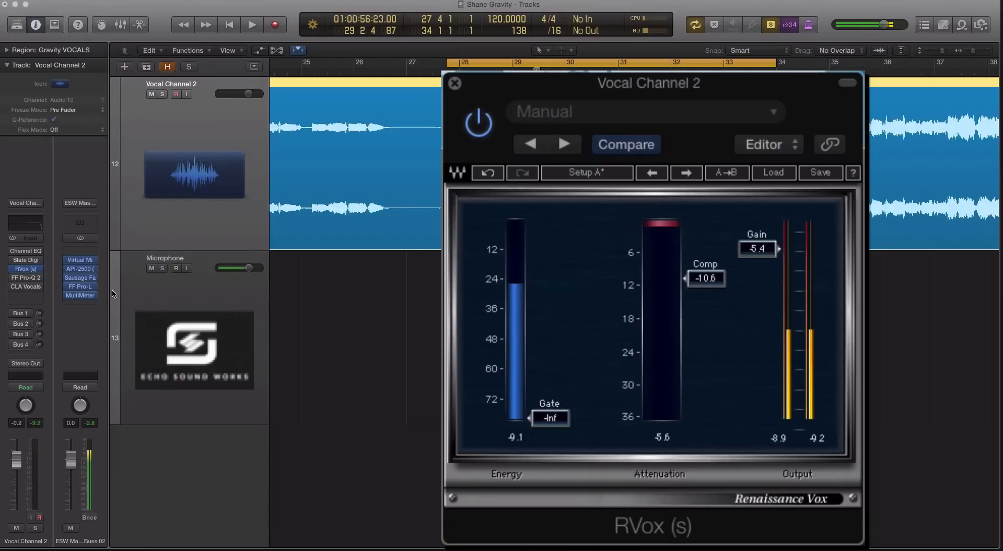
{"action": "mouse_move", "coordinate": [115, 293]}
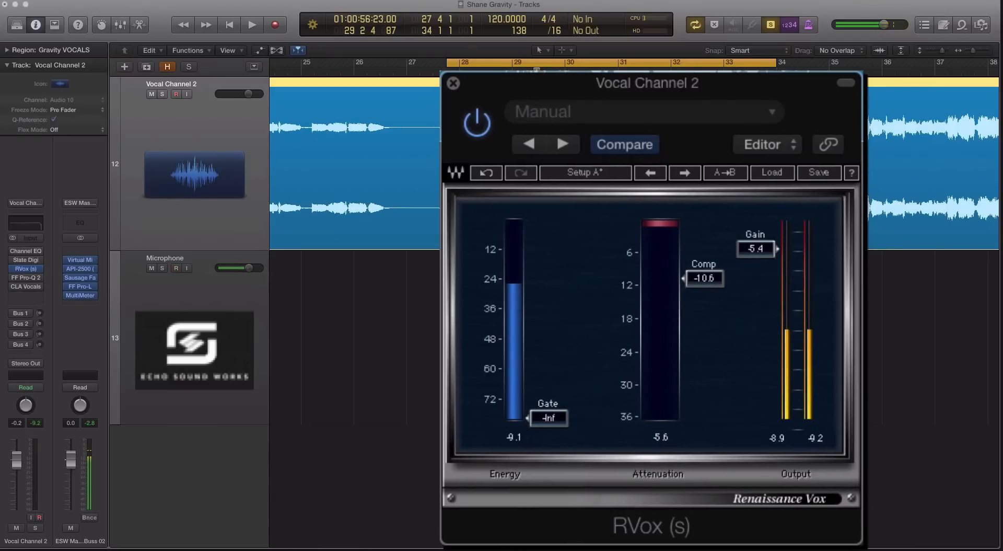
{"action": "left_click", "coordinate": [24, 286]}
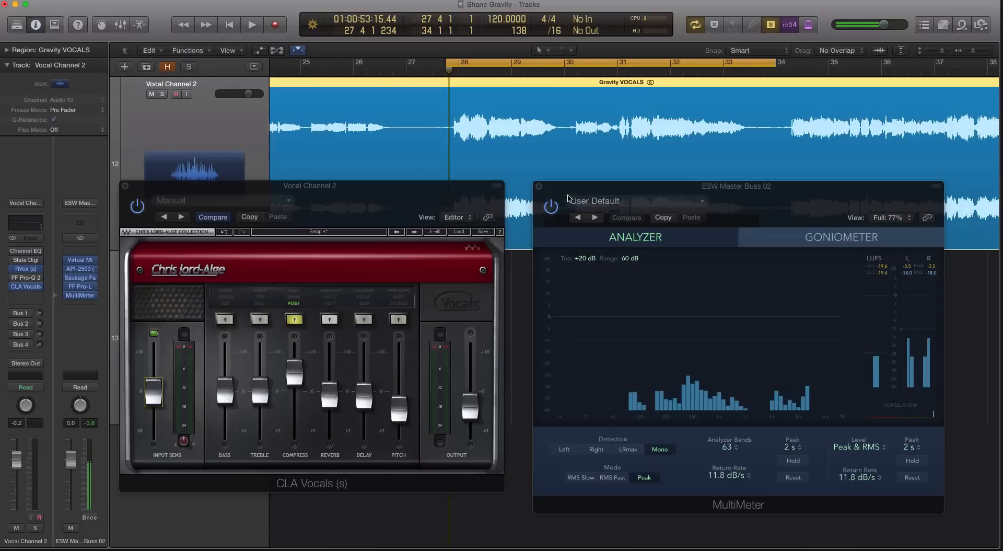
{"action": "left_click", "coordinate": [251, 24]}
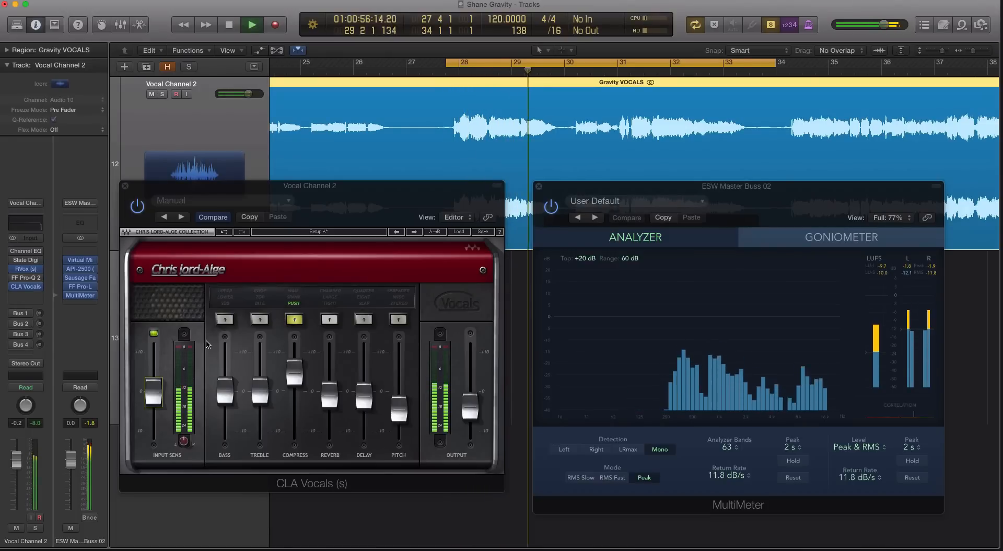
{"action": "left_click", "coordinate": [227, 25]}
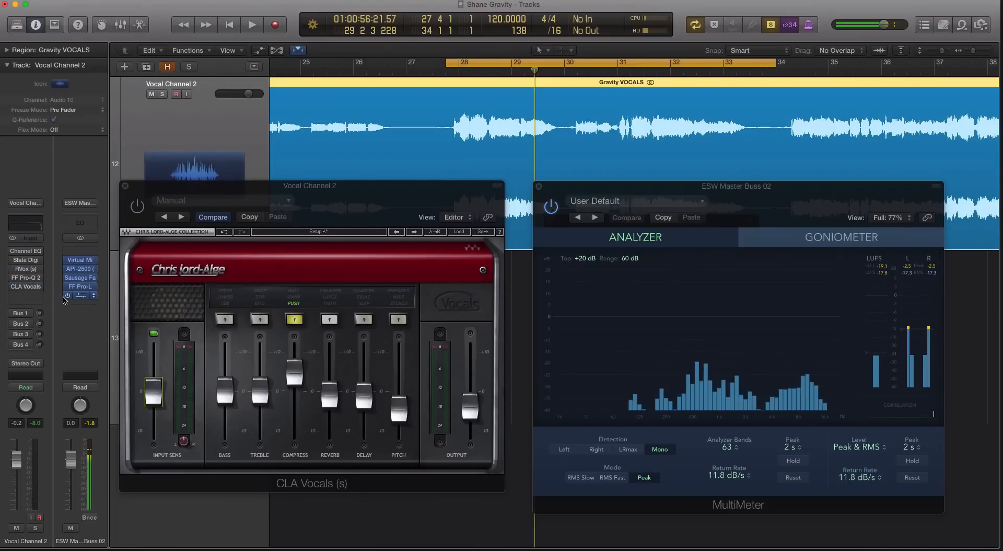
{"action": "left_click", "coordinate": [251, 25]}
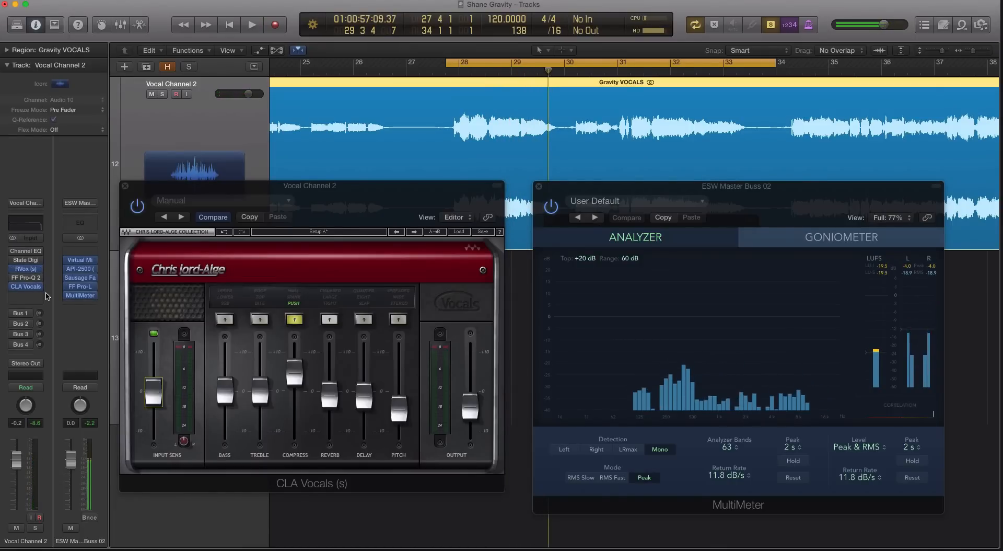
{"action": "left_click", "coordinate": [251, 25]}
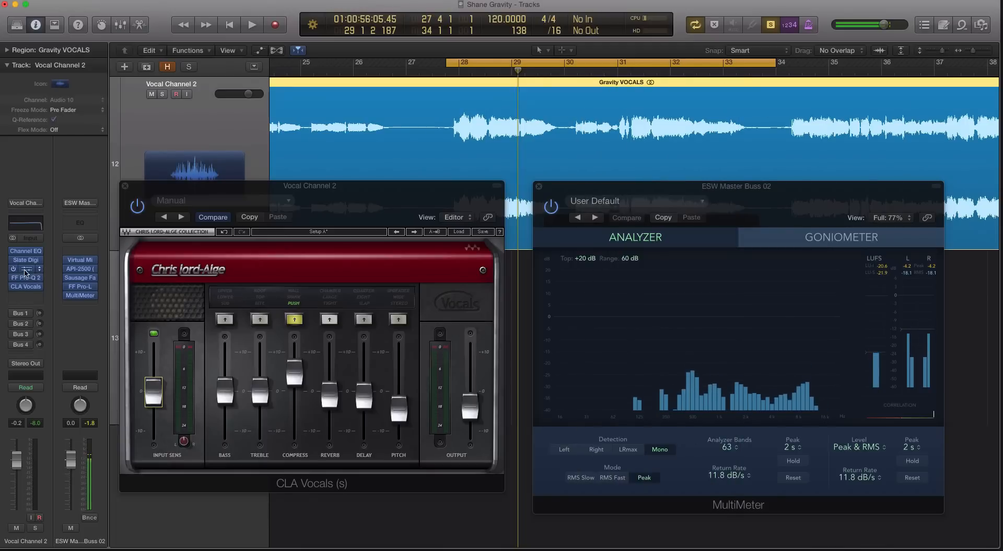
Step: Close the CLA Vocals and MultiMeter windows and reposition the RVox window
{"action": "left_click", "coordinate": [126, 186]}
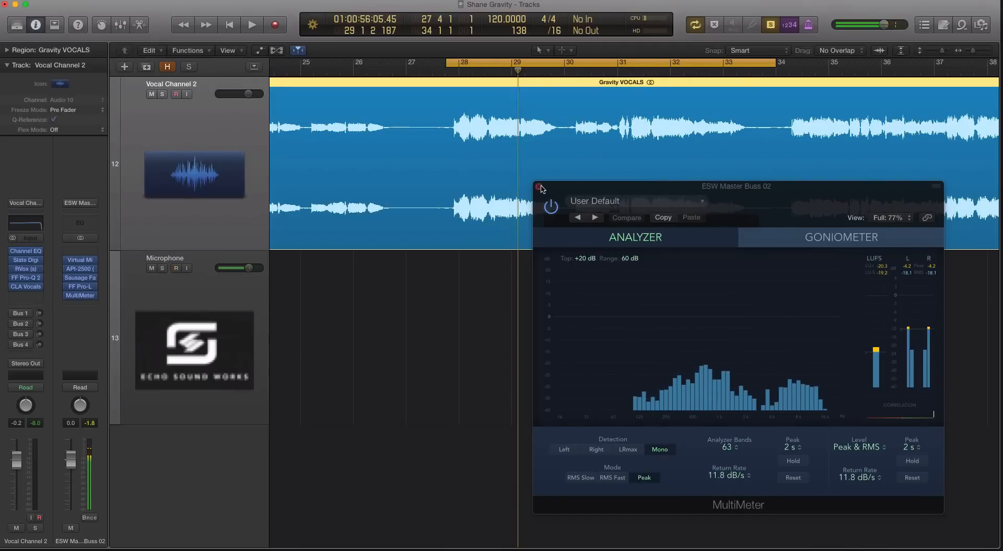
{"action": "left_click", "coordinate": [25, 268]}
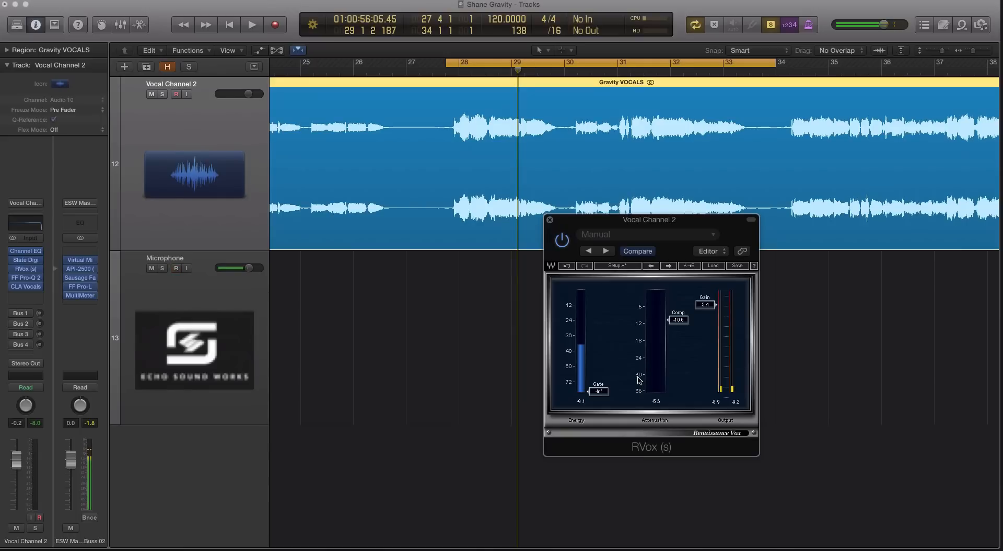
{"action": "left_click_drag", "start_coordinate": [648, 219], "coordinate": [605, 215]}
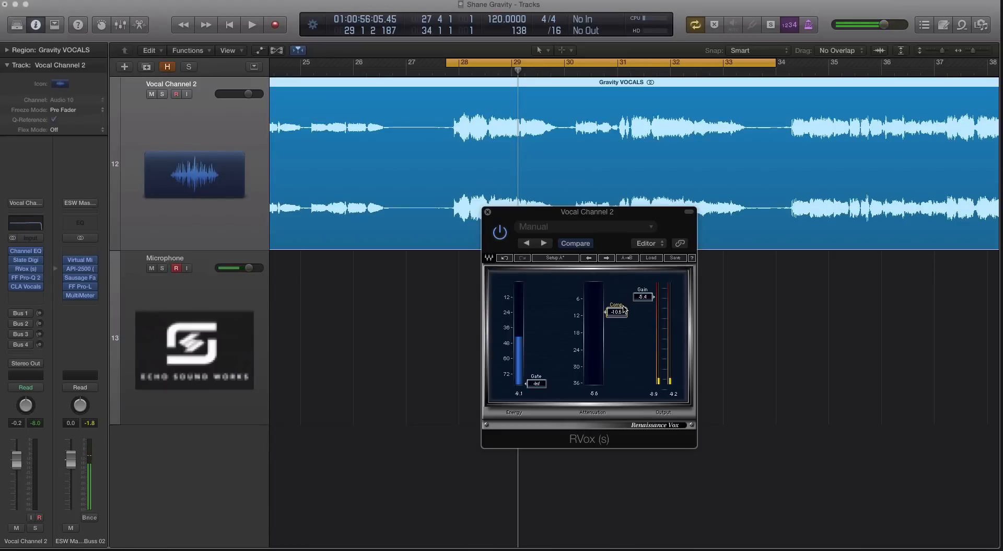
{"action": "mouse_move", "coordinate": [648, 308]}
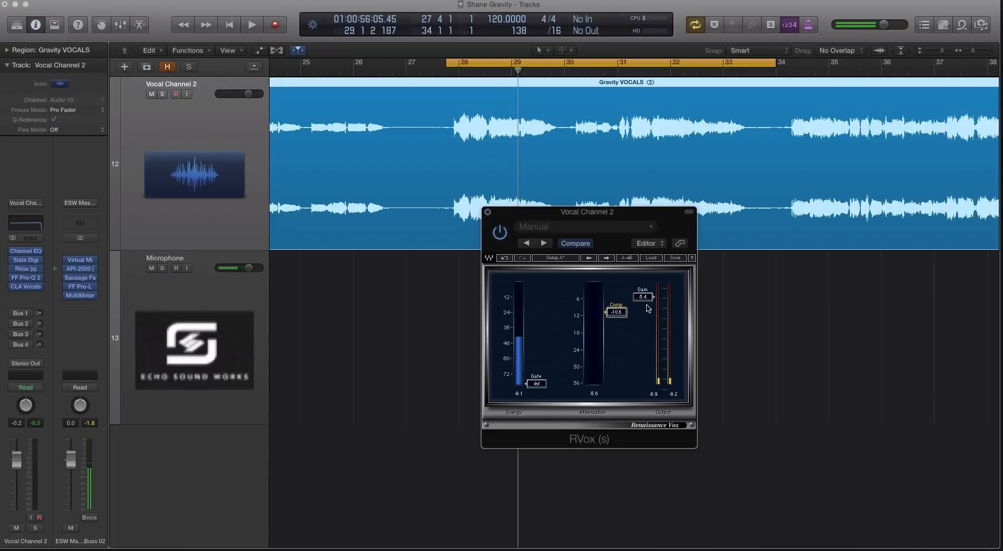
{"action": "mouse_move", "coordinate": [439, 280]}
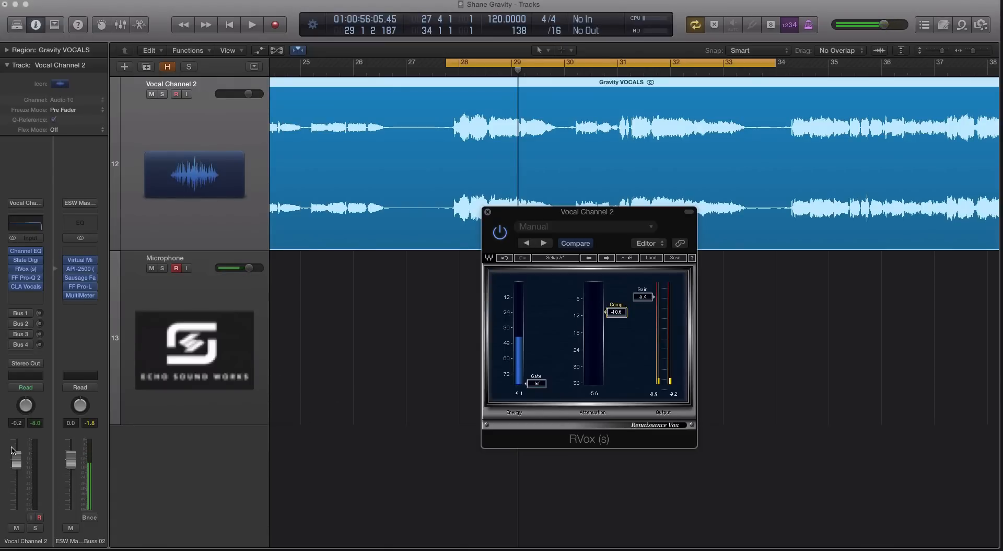
{"action": "mouse_move", "coordinate": [13, 450]}
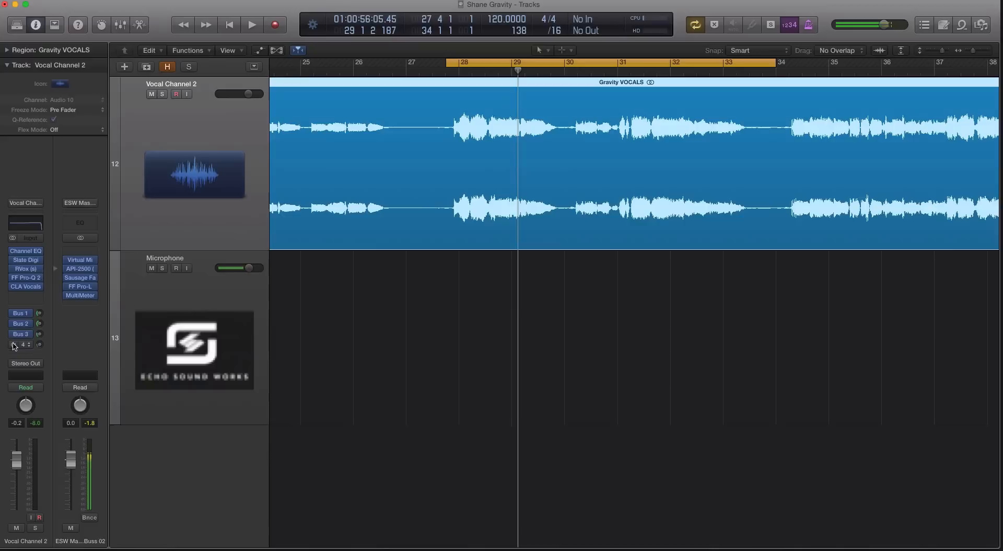
Step: Add a Bus 5 send on Vocal Channel 2 and start playback
{"action": "left_click", "coordinate": [20, 345]}
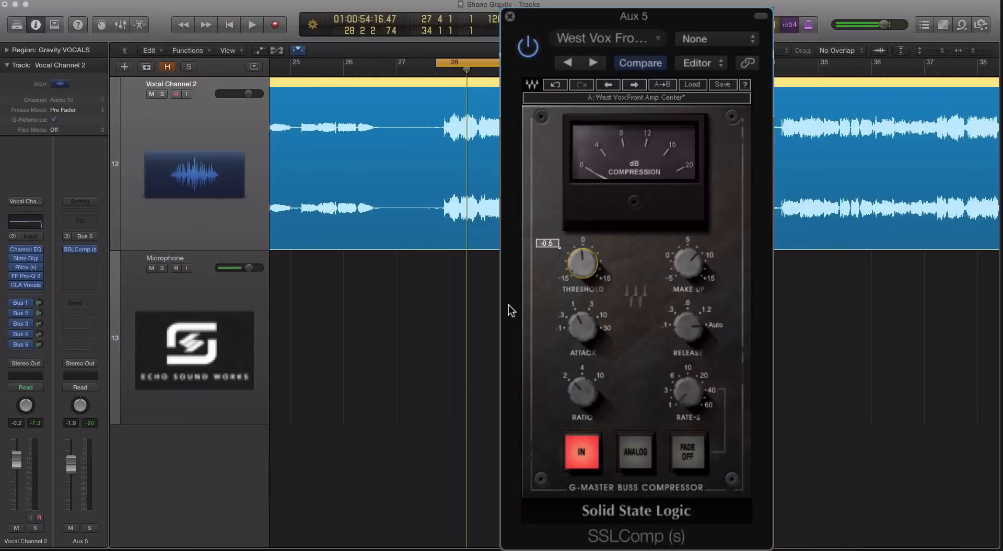
{"action": "left_click", "coordinate": [252, 25]}
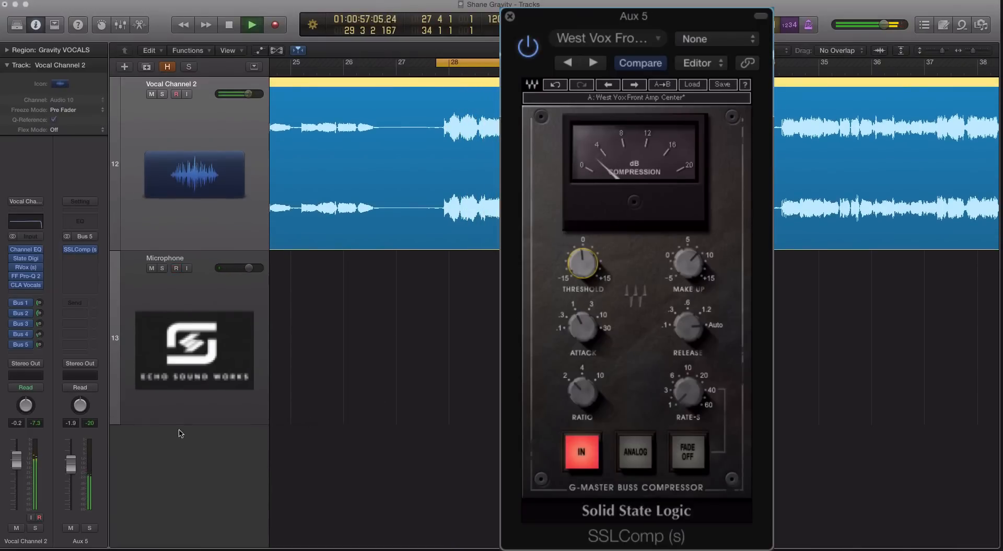
{"action": "left_click", "coordinate": [89, 528]}
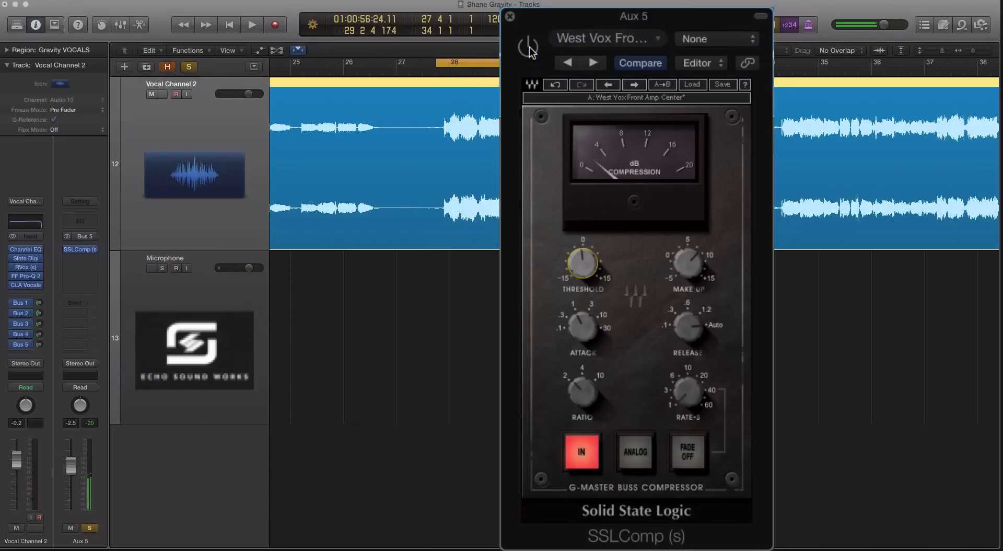
Step: Raise the SSLComp make-up gain on Aux 5 and compare with bypass toggled
{"action": "left_click", "coordinate": [251, 24]}
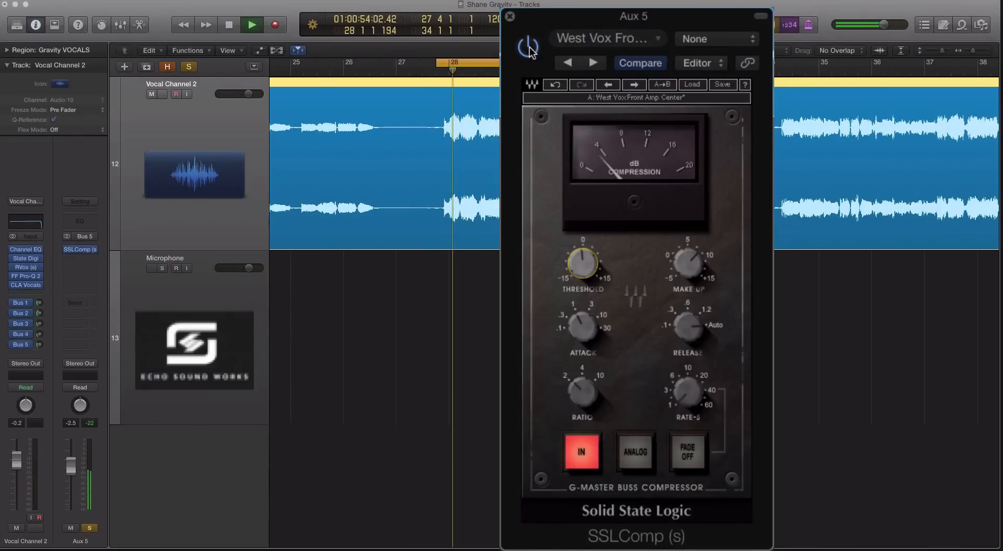
{"action": "left_click_drag", "start_coordinate": [688, 262], "coordinate": [688, 249]}
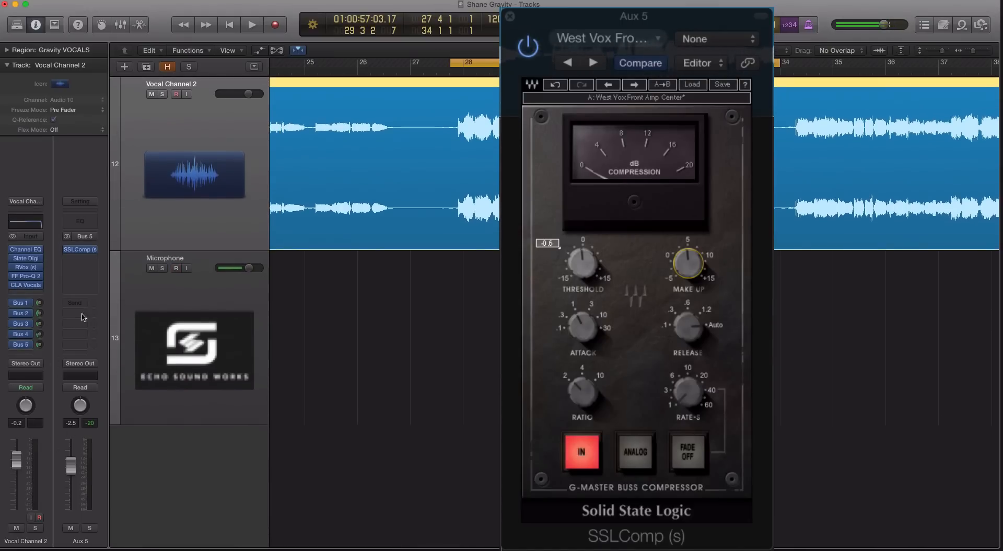
{"action": "left_click", "coordinate": [251, 24]}
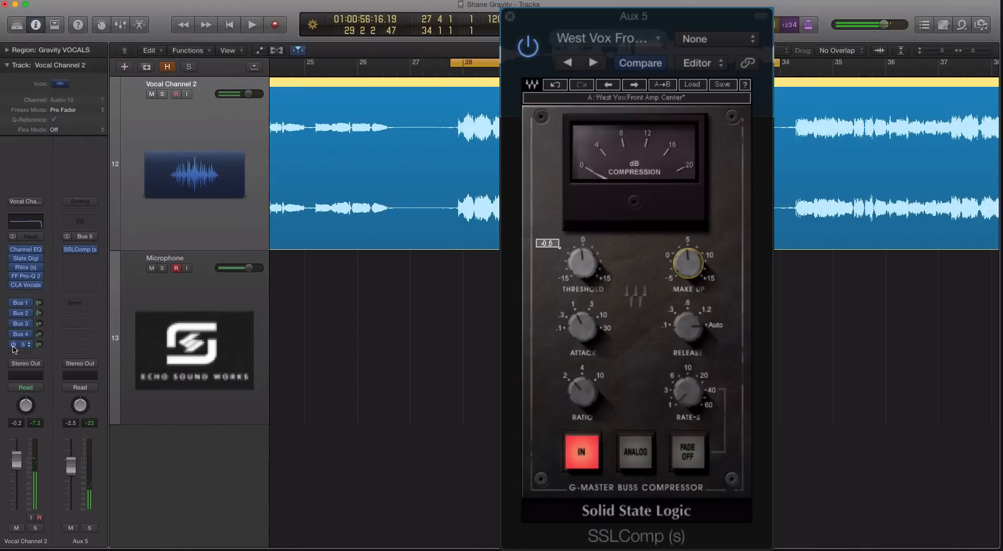
{"action": "left_click", "coordinate": [252, 24]}
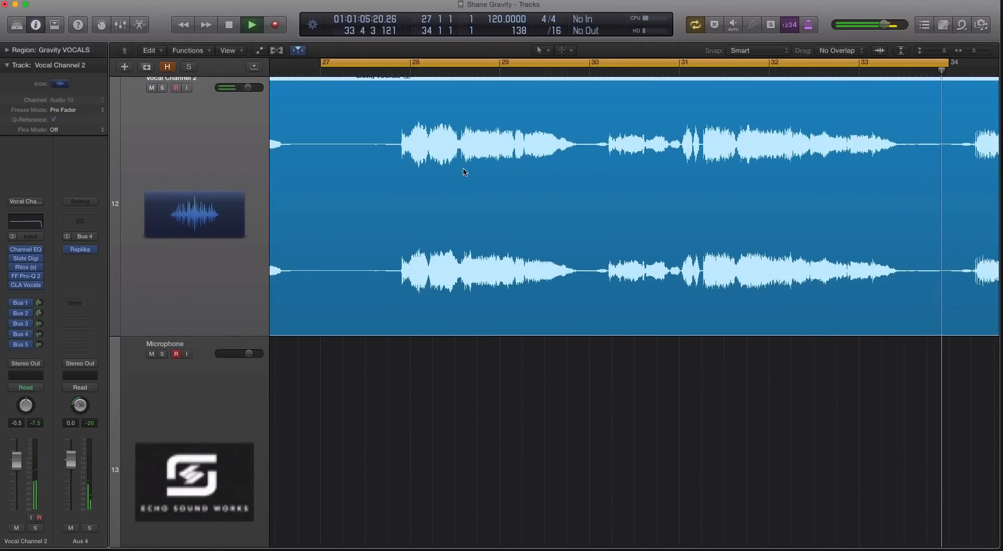
Step: Stop playback, show Aux 5 via the Bus 5 send, then open and close SSLComp
{"action": "left_click", "coordinate": [228, 24]}
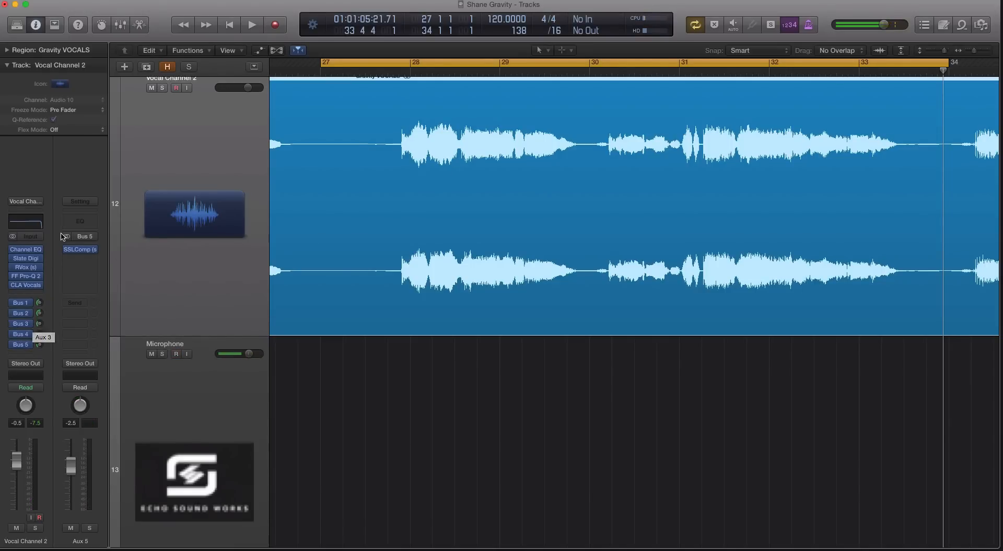
{"action": "left_click", "coordinate": [176, 354]}
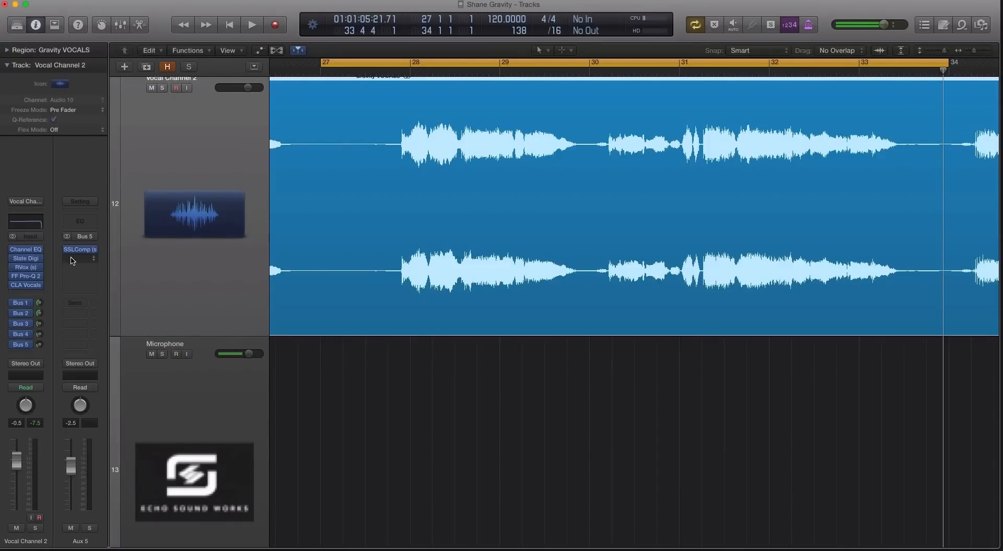
{"action": "left_click", "coordinate": [176, 354]}
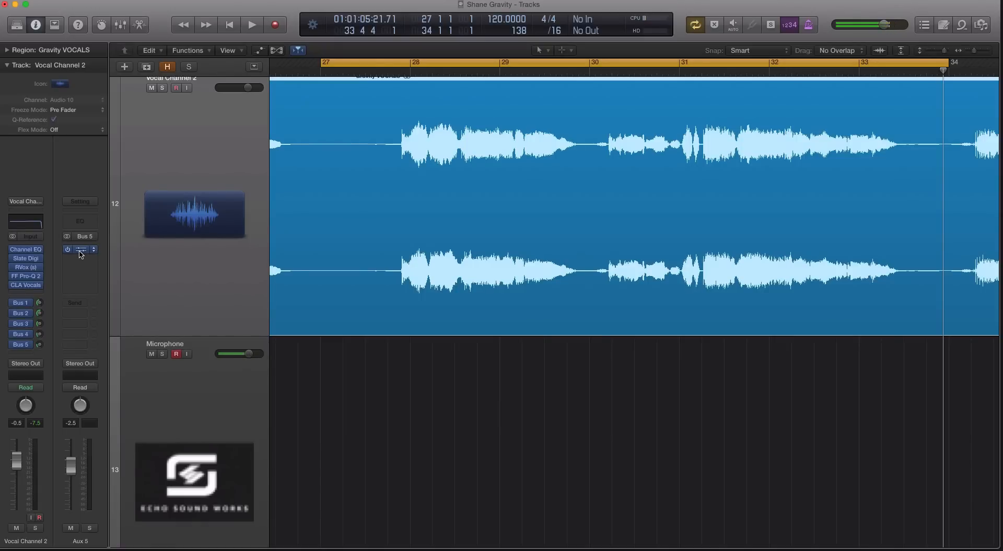
{"action": "left_click", "coordinate": [80, 249]}
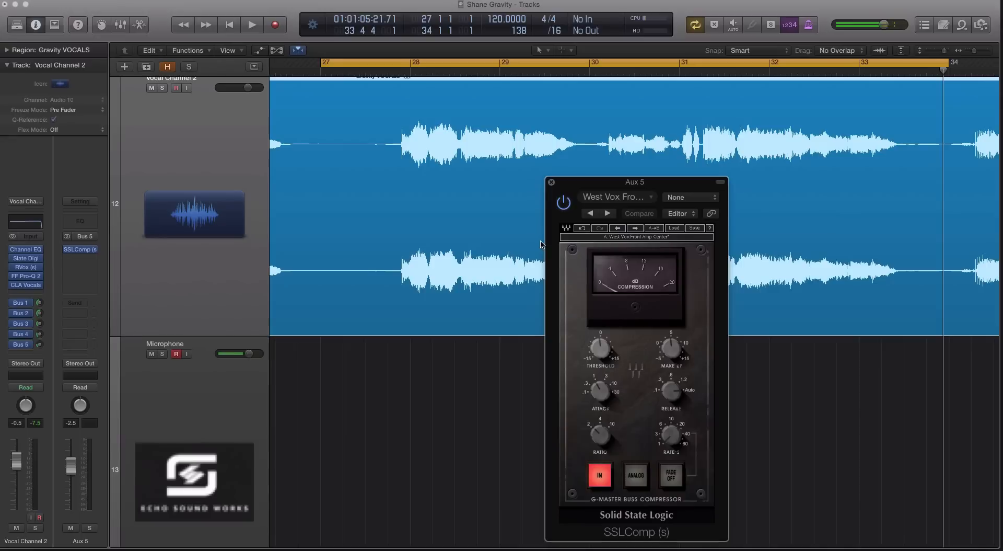
{"action": "mouse_move", "coordinate": [602, 229]}
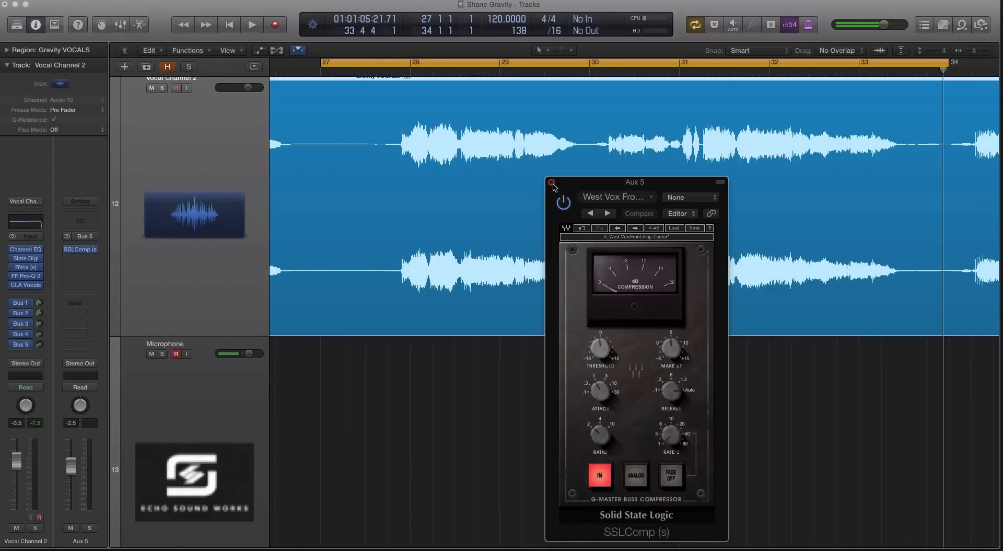
{"action": "left_click", "coordinate": [550, 182]}
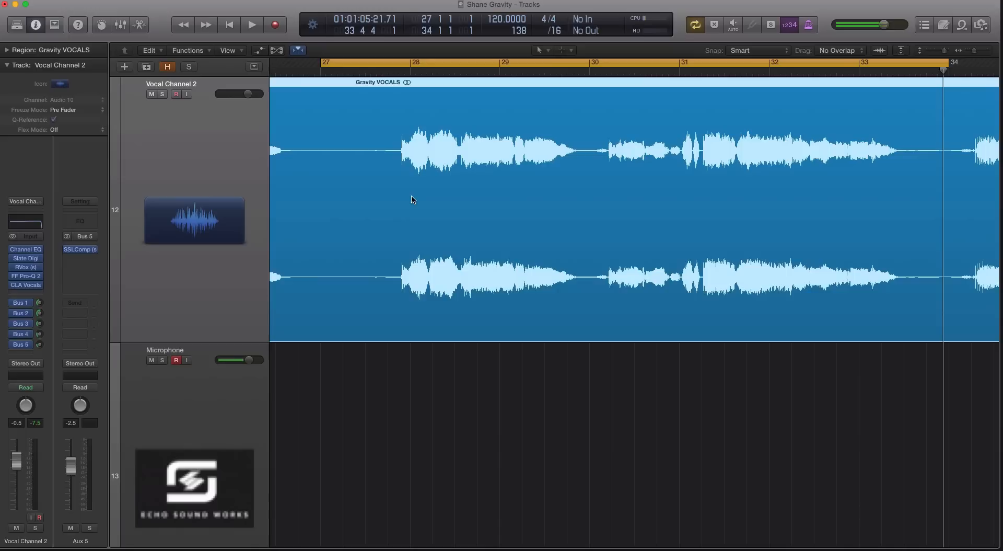
Step: Zoom out to fit the whole Gravity VOCALS region and re-arm the Microphone track
{"action": "left_click", "coordinate": [176, 359]}
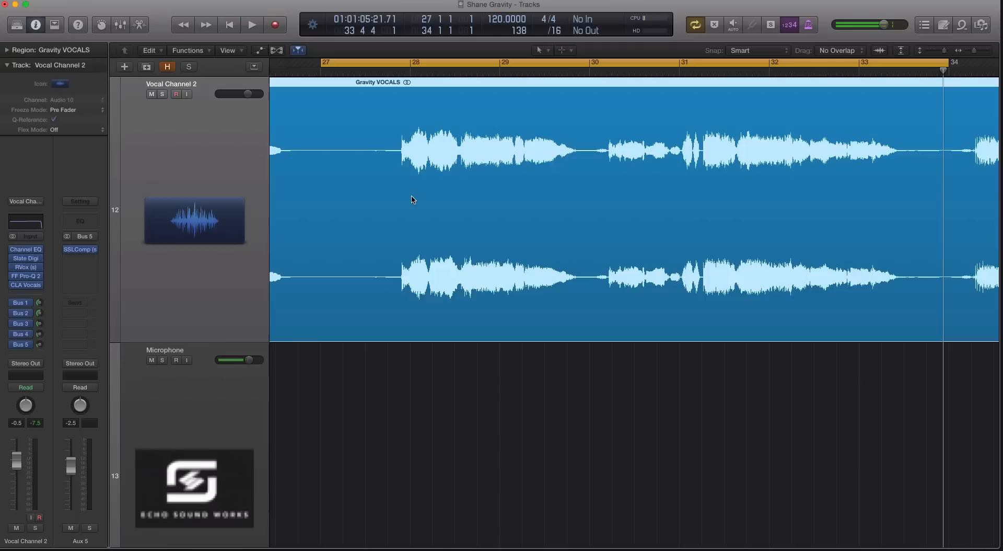
{"action": "left_click", "coordinate": [177, 360]}
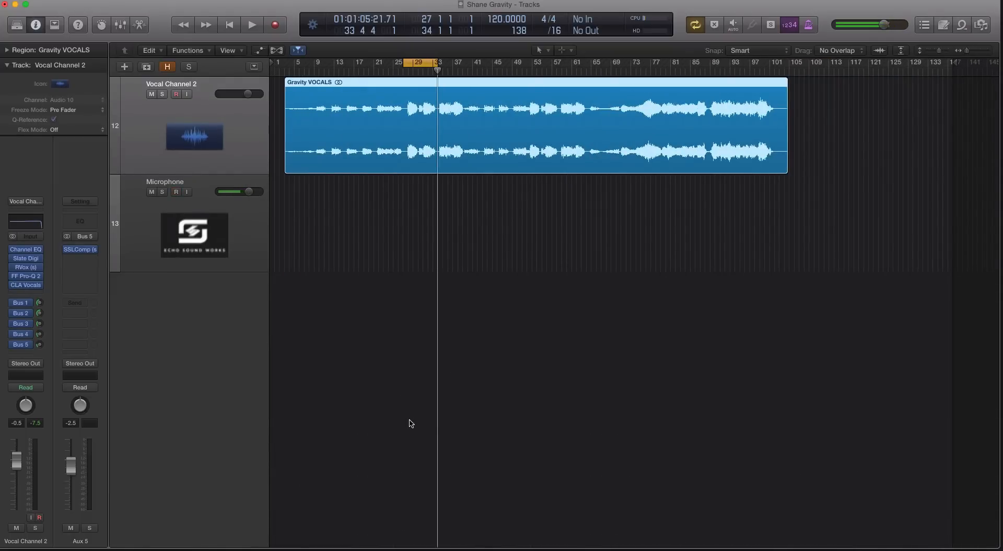
{"action": "left_click", "coordinate": [175, 192]}
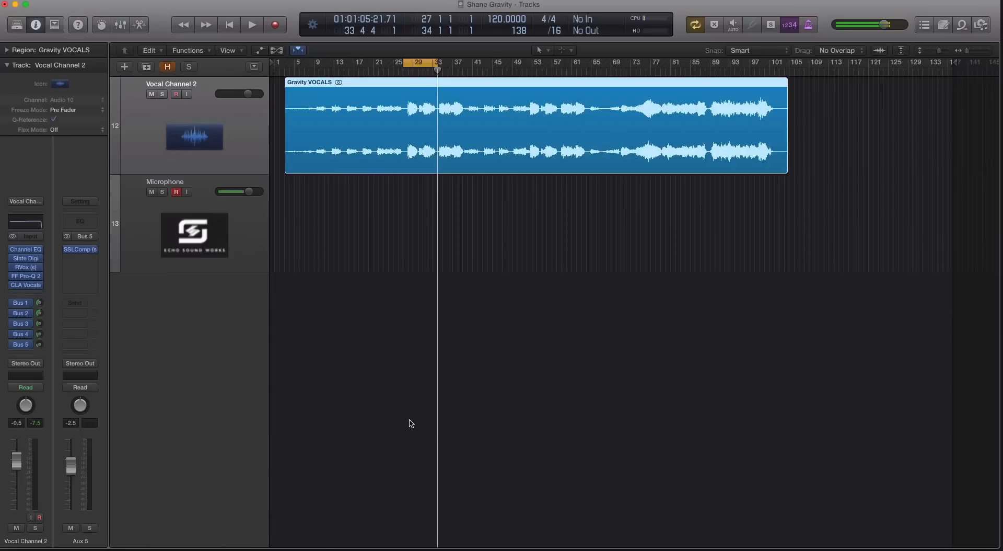